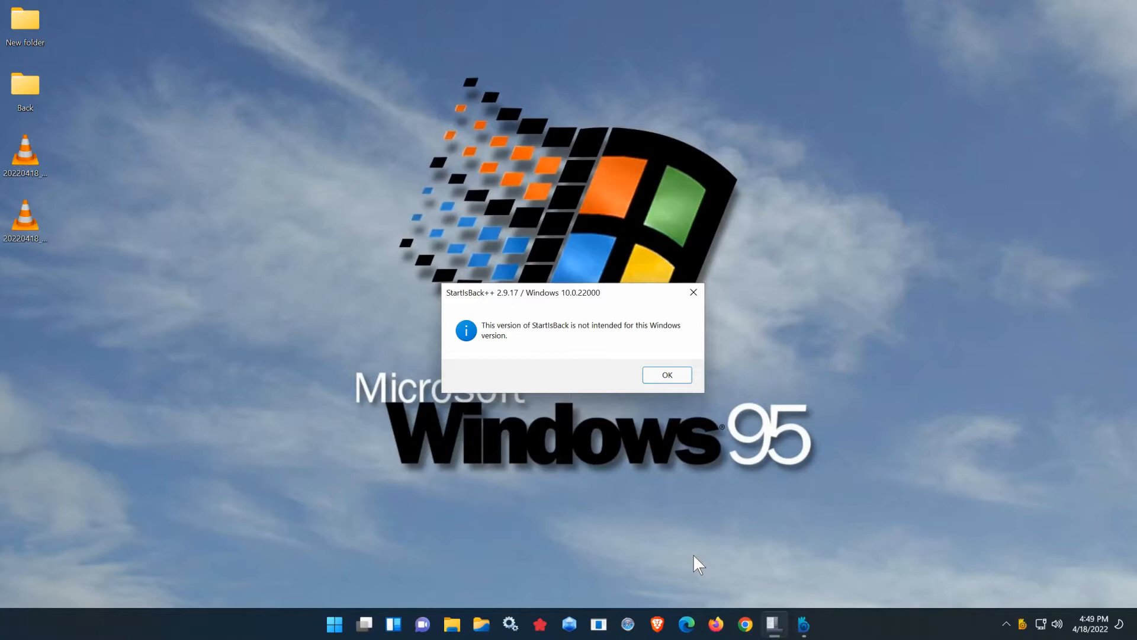
pyautogui.moveTo(888, 506)
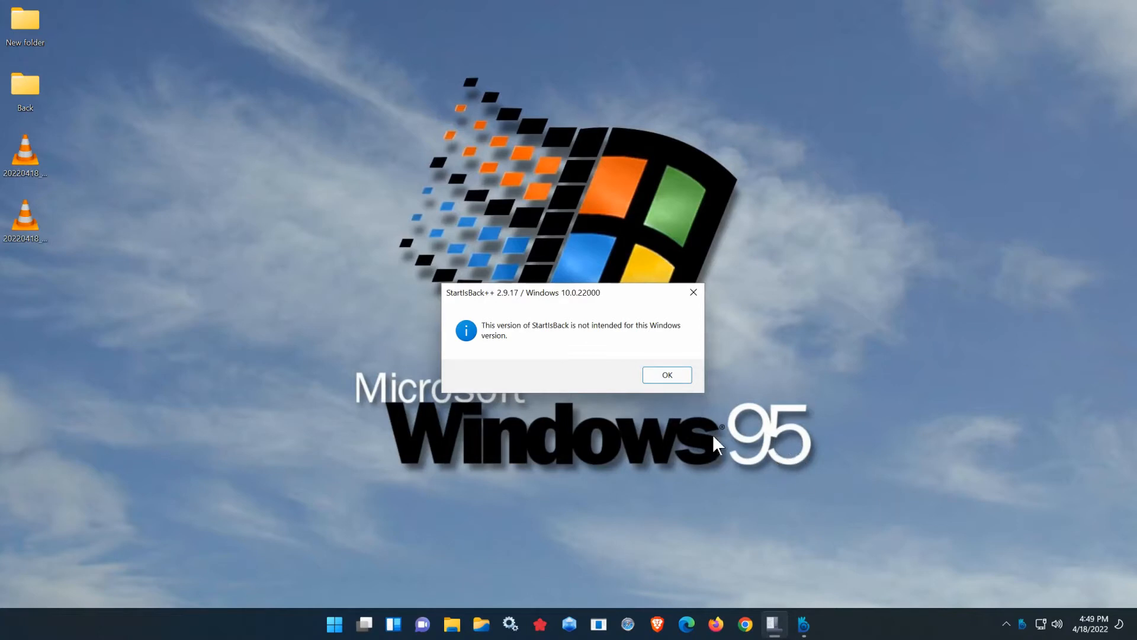
pyautogui.moveTo(531, 343)
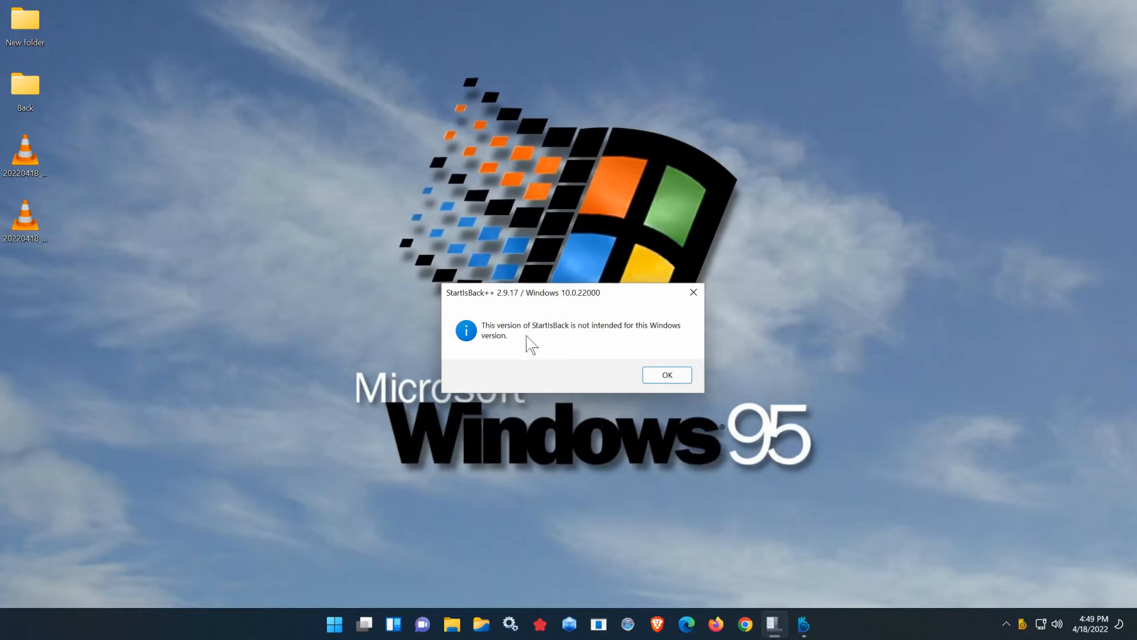
pyautogui.moveTo(536, 341)
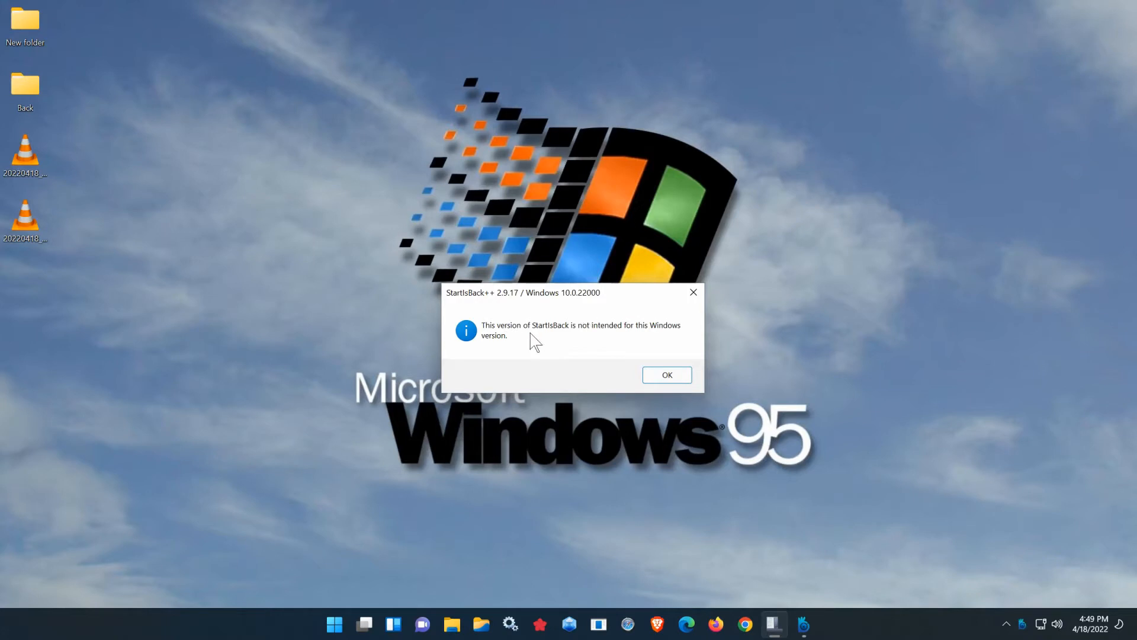
pyautogui.moveTo(607, 346)
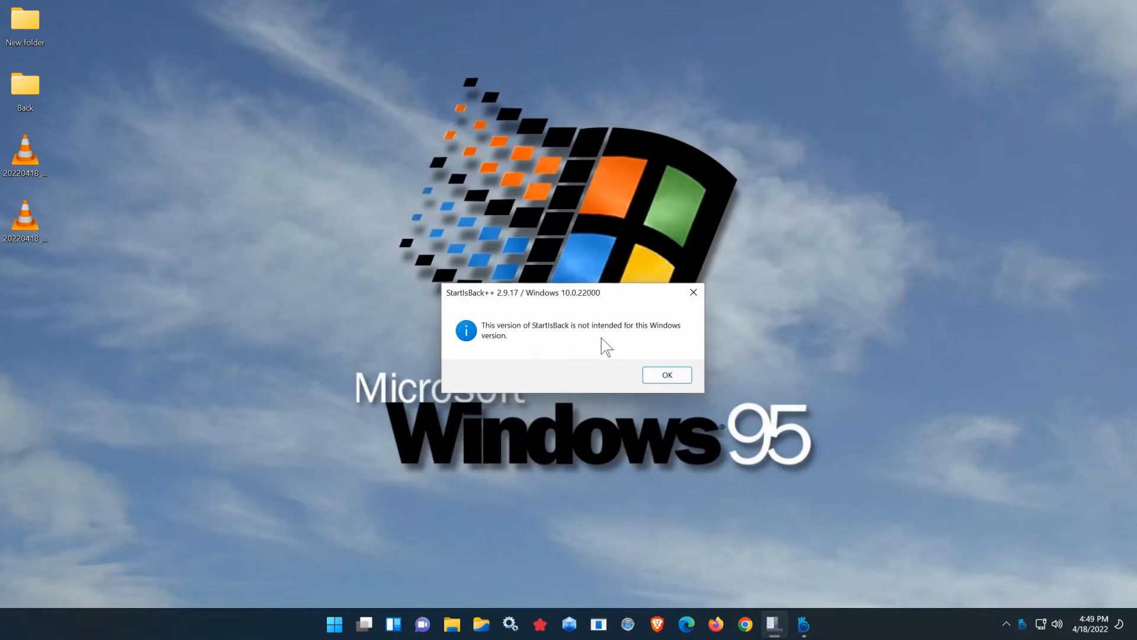
pyautogui.moveTo(595, 384)
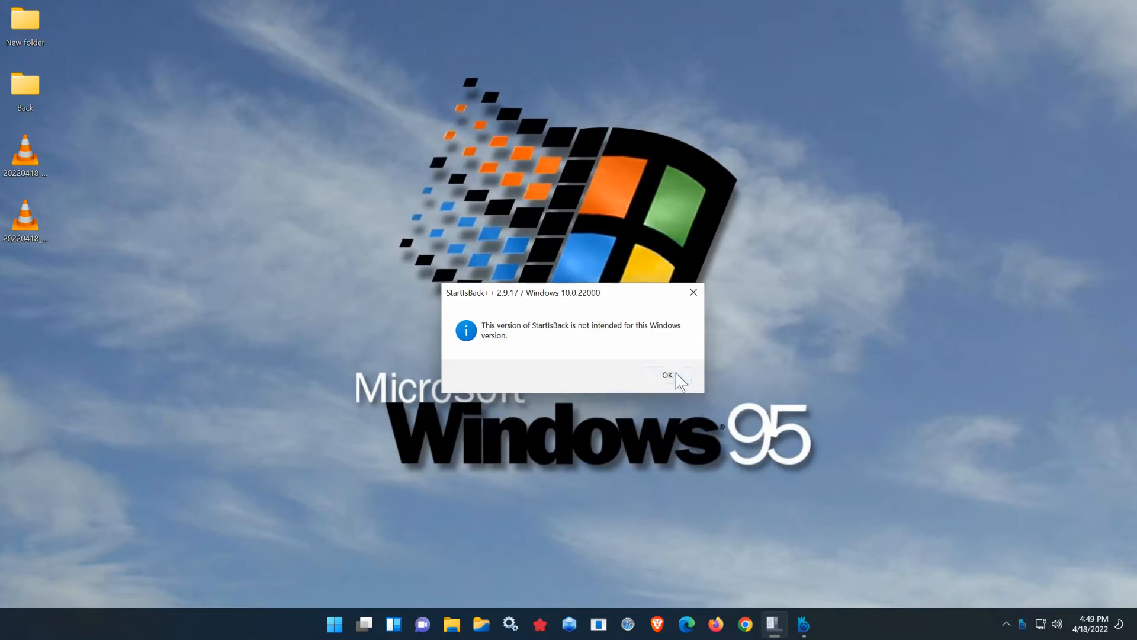
# Dismiss the StartIsBack warning with OK and show the stock Windows 11 Start menu
pyautogui.click(666, 376)
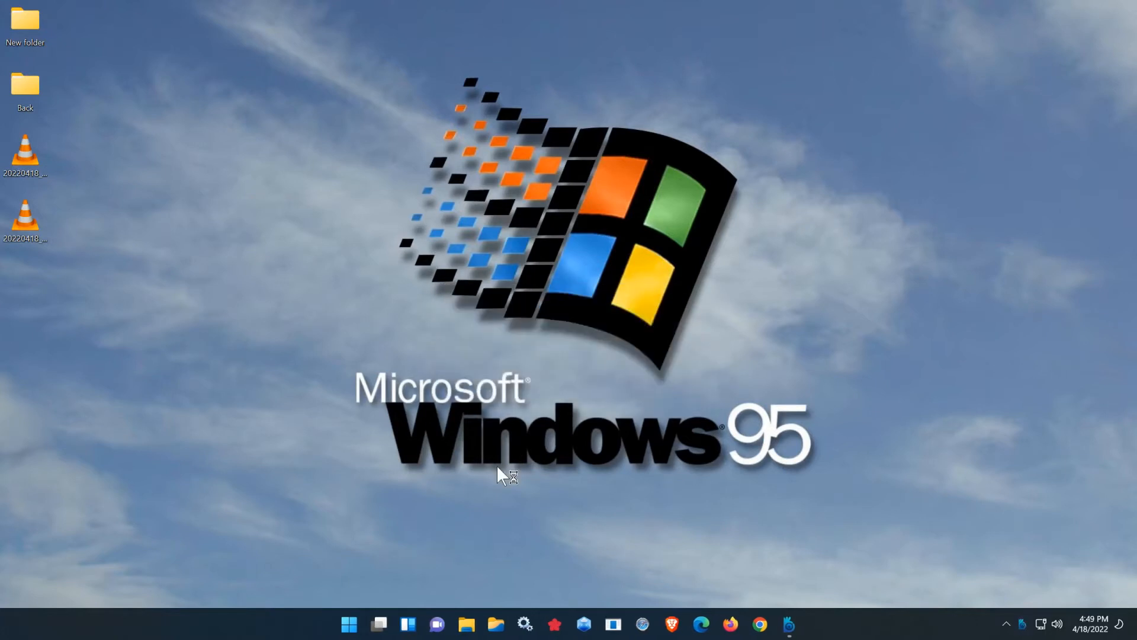
pyautogui.moveTo(502, 475)
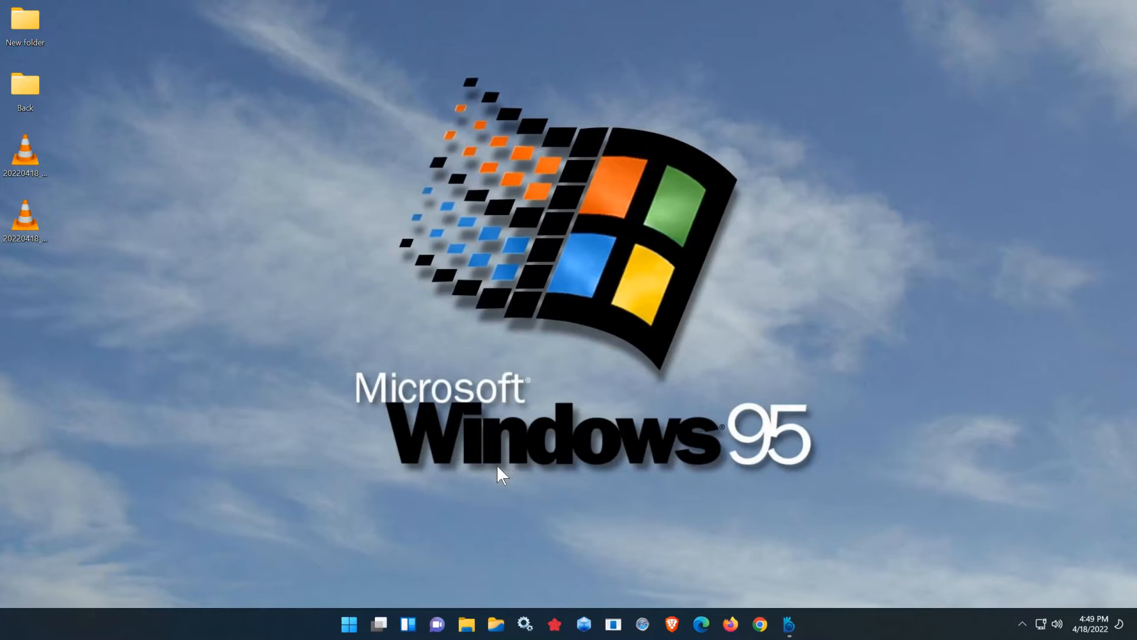
pyautogui.moveTo(351, 624)
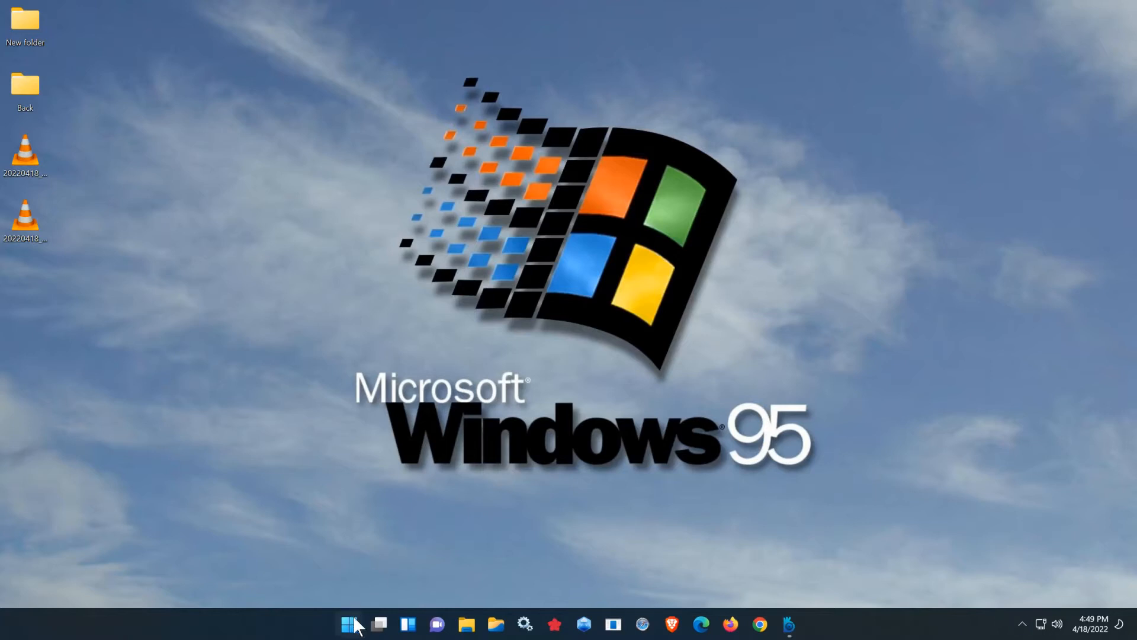
pyautogui.click(349, 624)
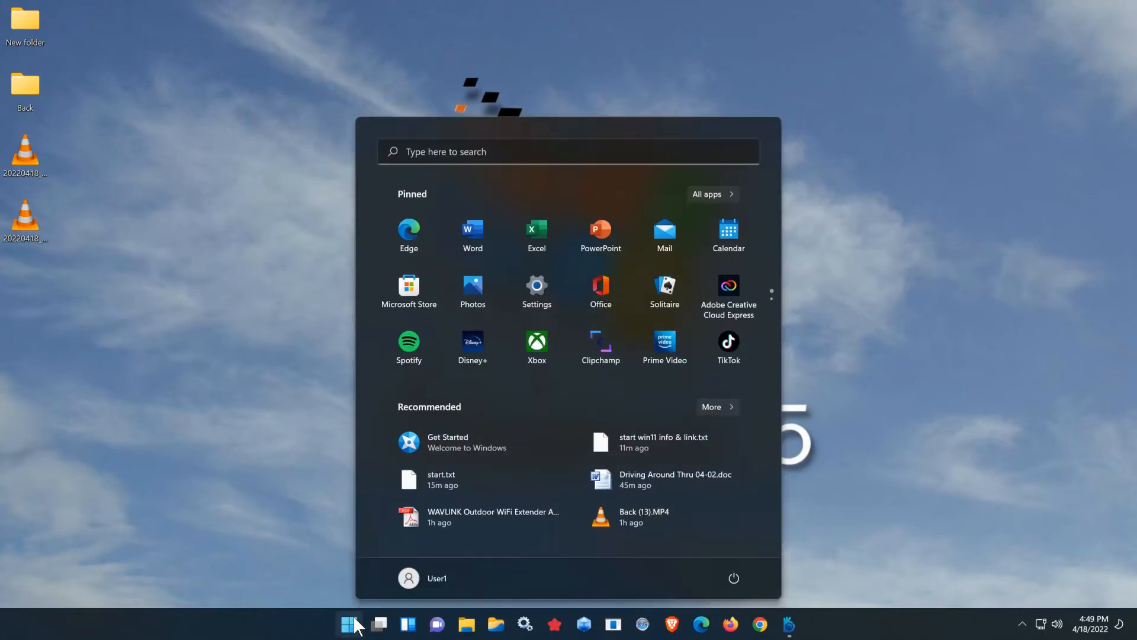
pyautogui.moveTo(599, 233)
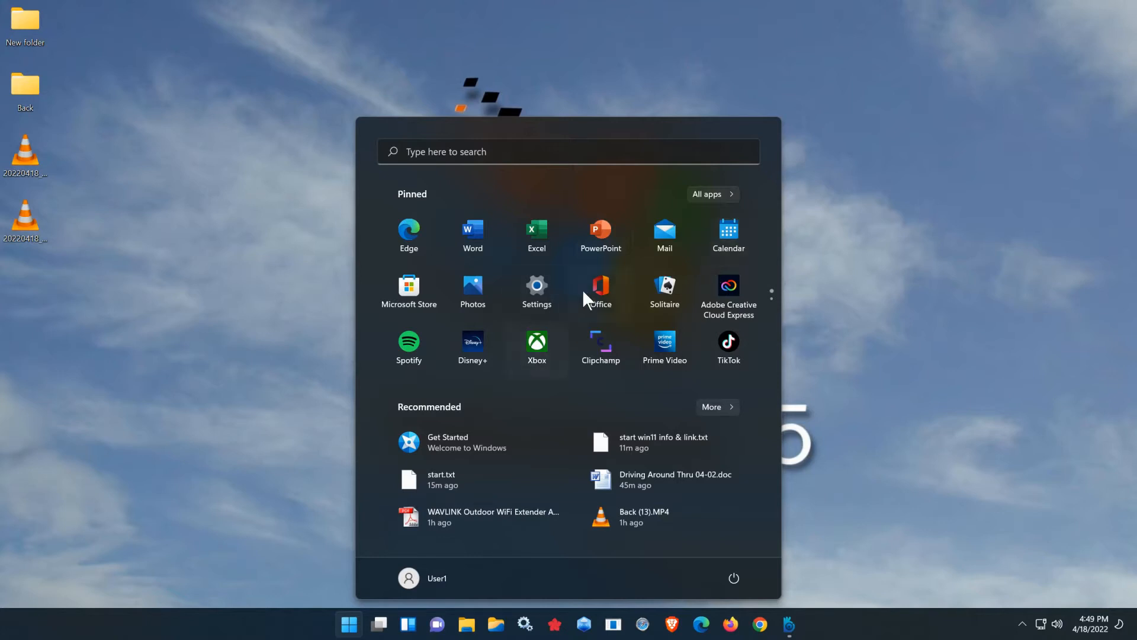
pyautogui.moveTo(662, 442)
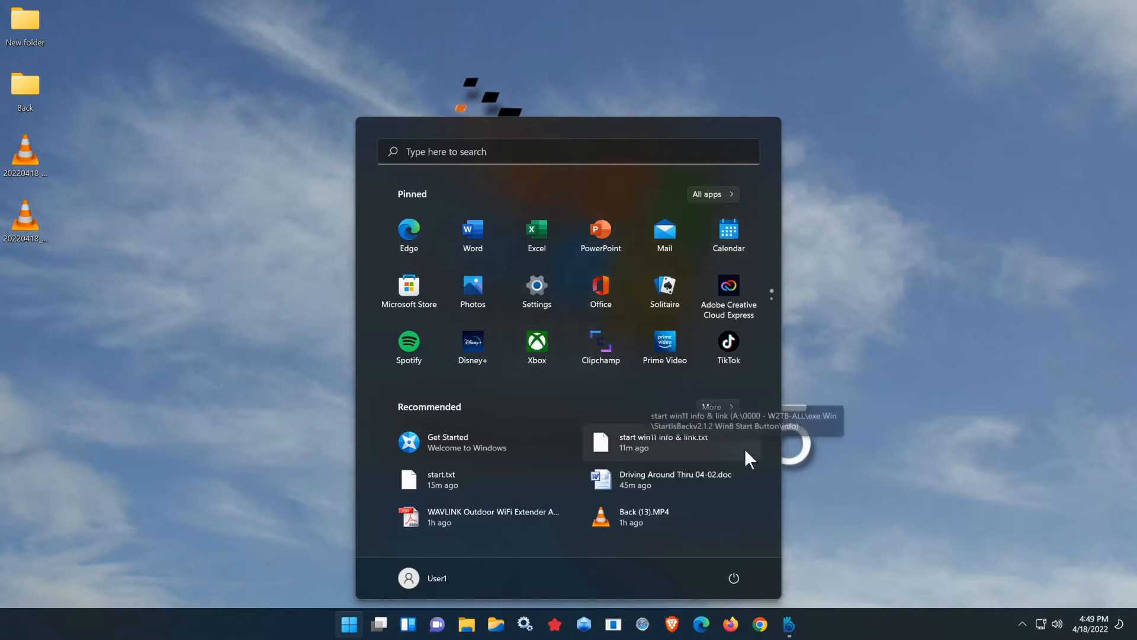
pyautogui.moveTo(447, 567)
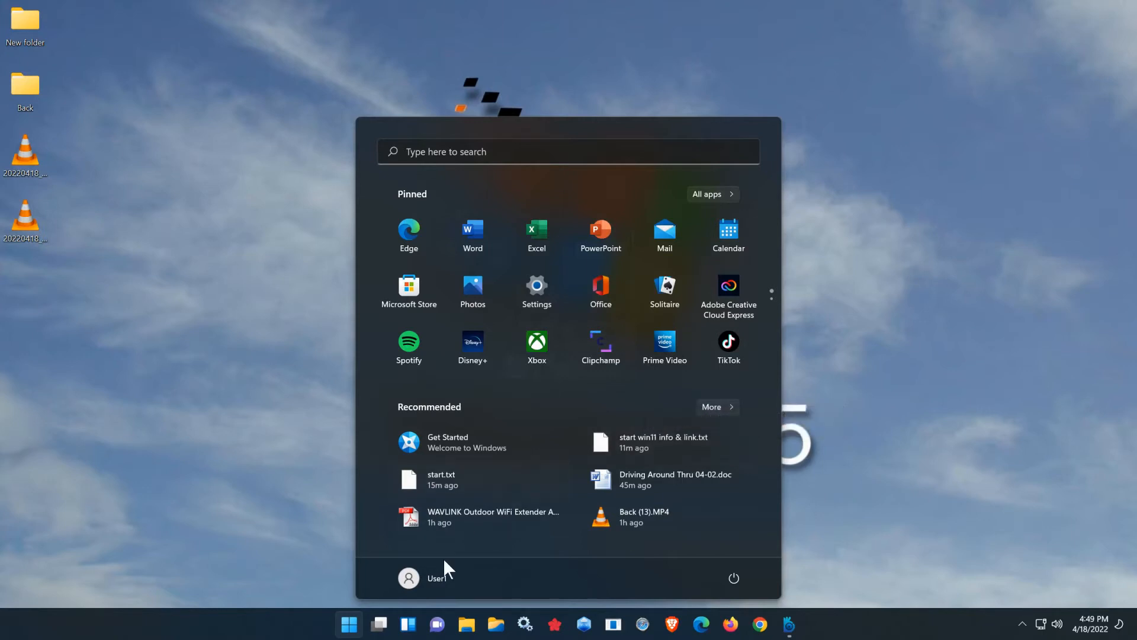
pyautogui.moveTo(585, 304)
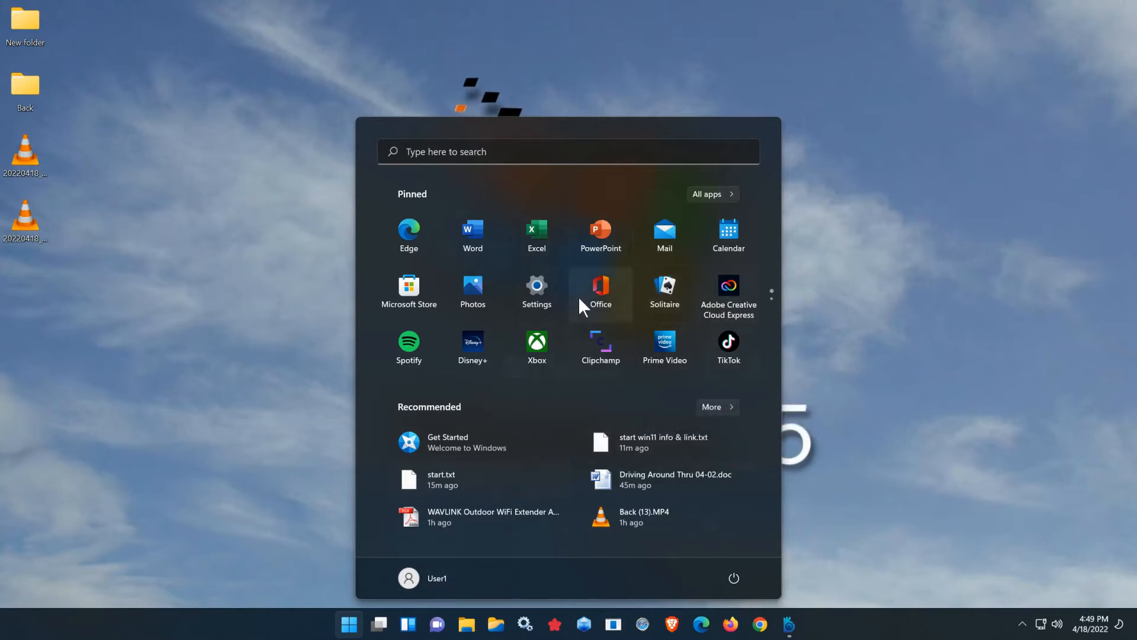
pyautogui.moveTo(350, 625)
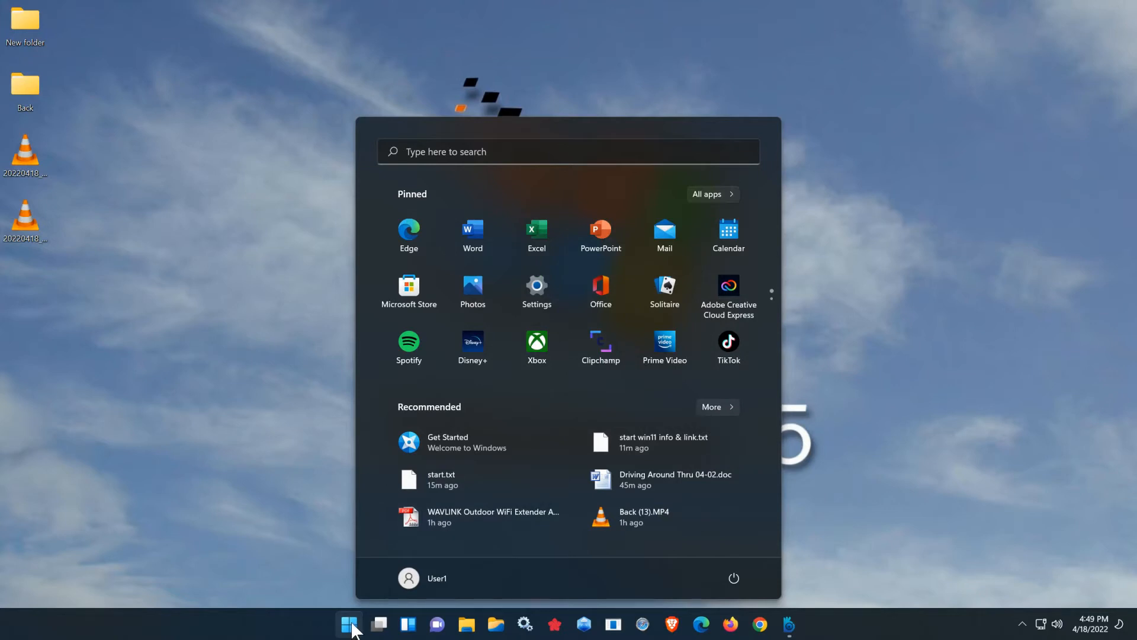
# Browse from the desktop into the New folder and select StartAllBack_3.3.5_win11 (04-2022)exe.exe
pyautogui.click(348, 625)
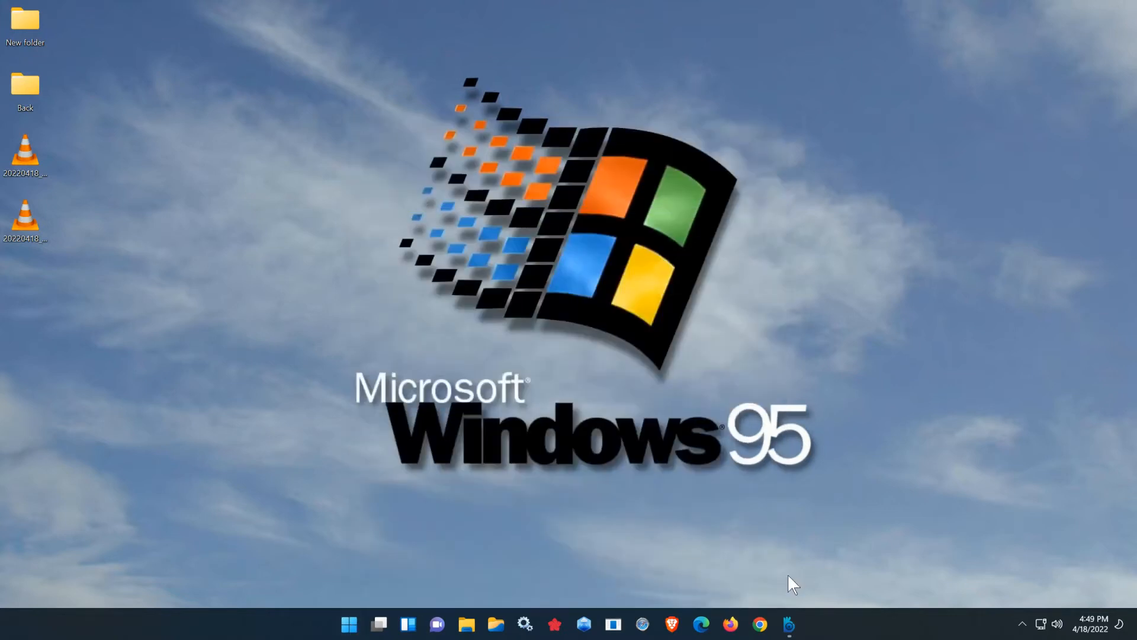
pyautogui.moveTo(113, 81)
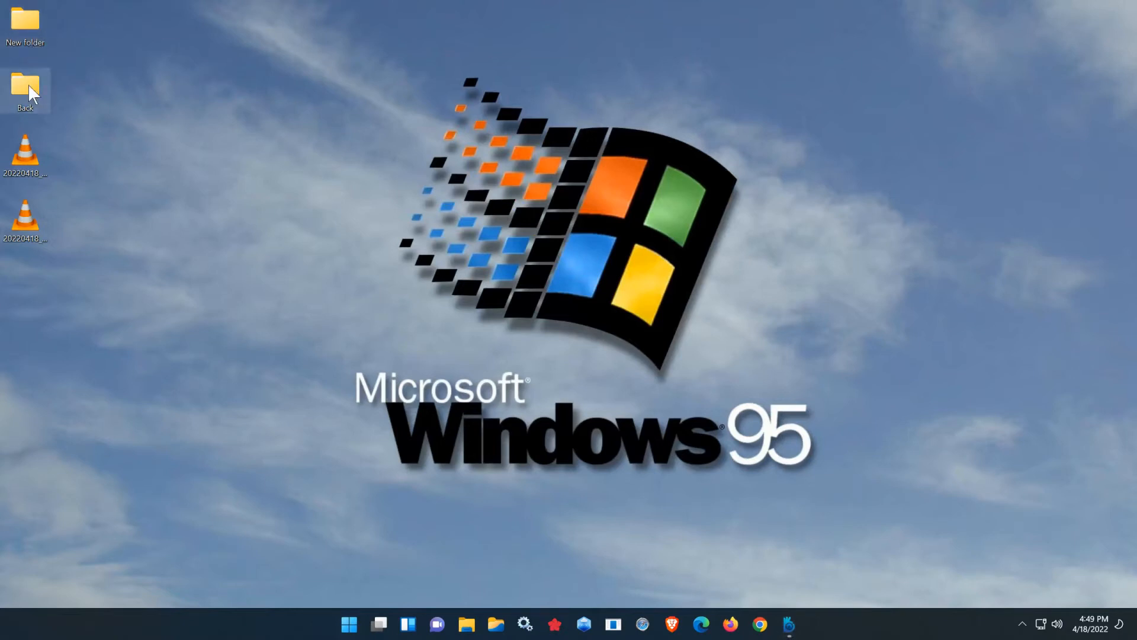
pyautogui.doubleClick(25, 86)
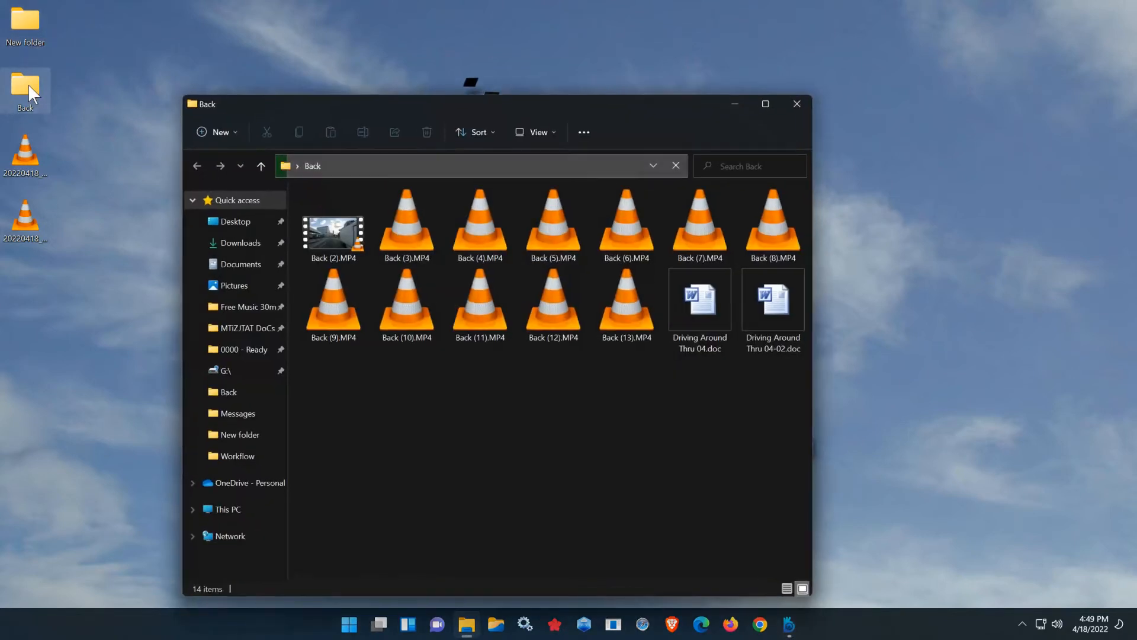
pyautogui.click(796, 104)
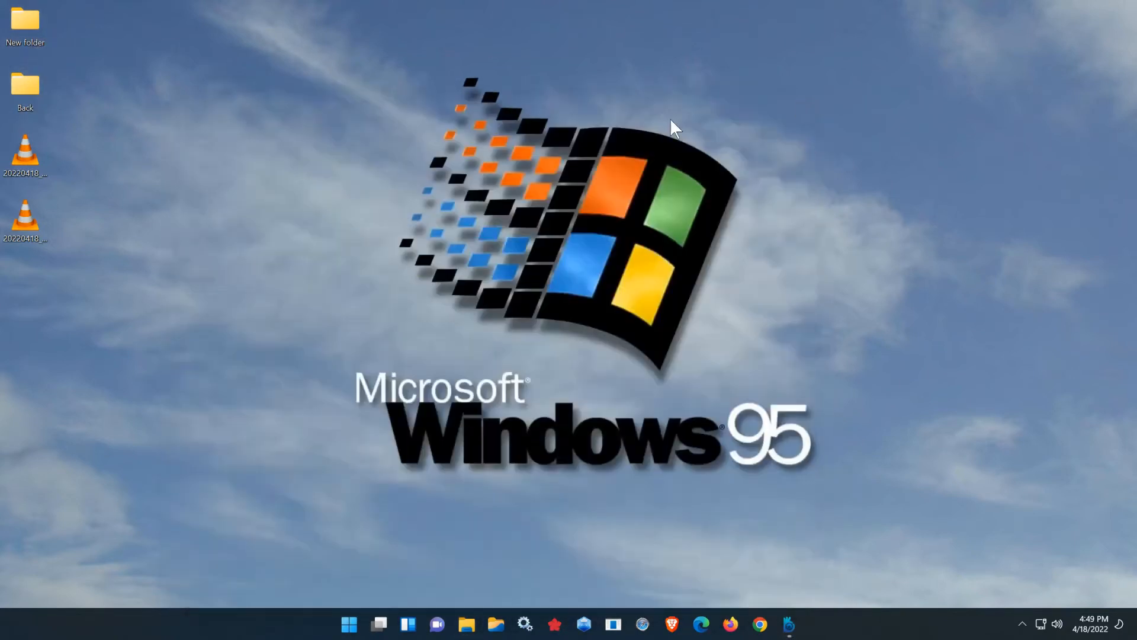
pyautogui.doubleClick(25, 21)
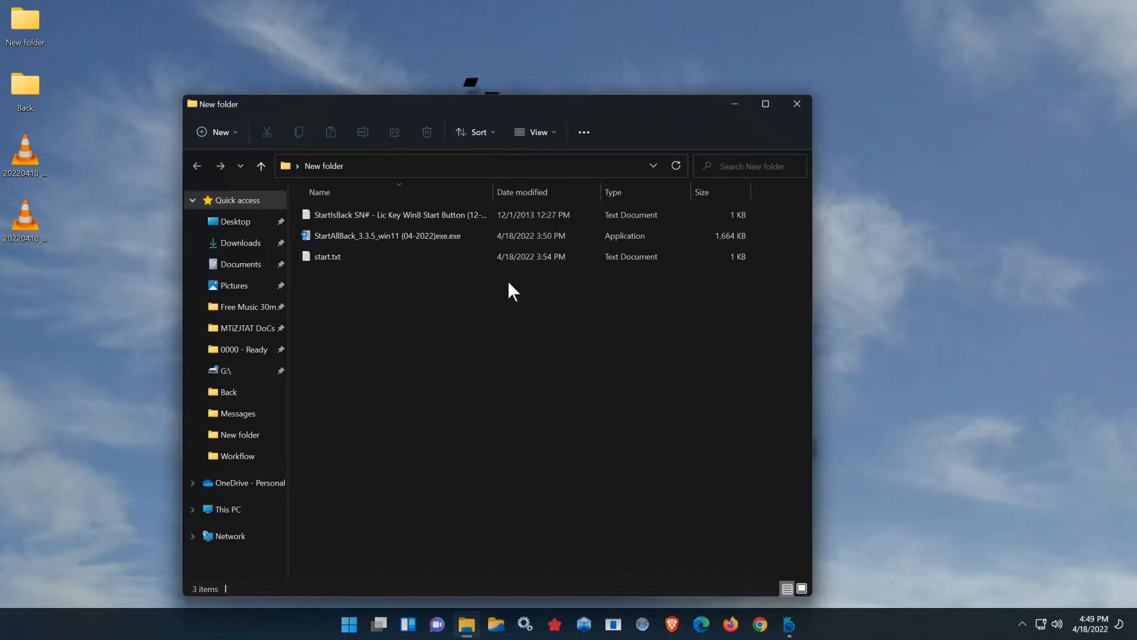
pyautogui.click(388, 235)
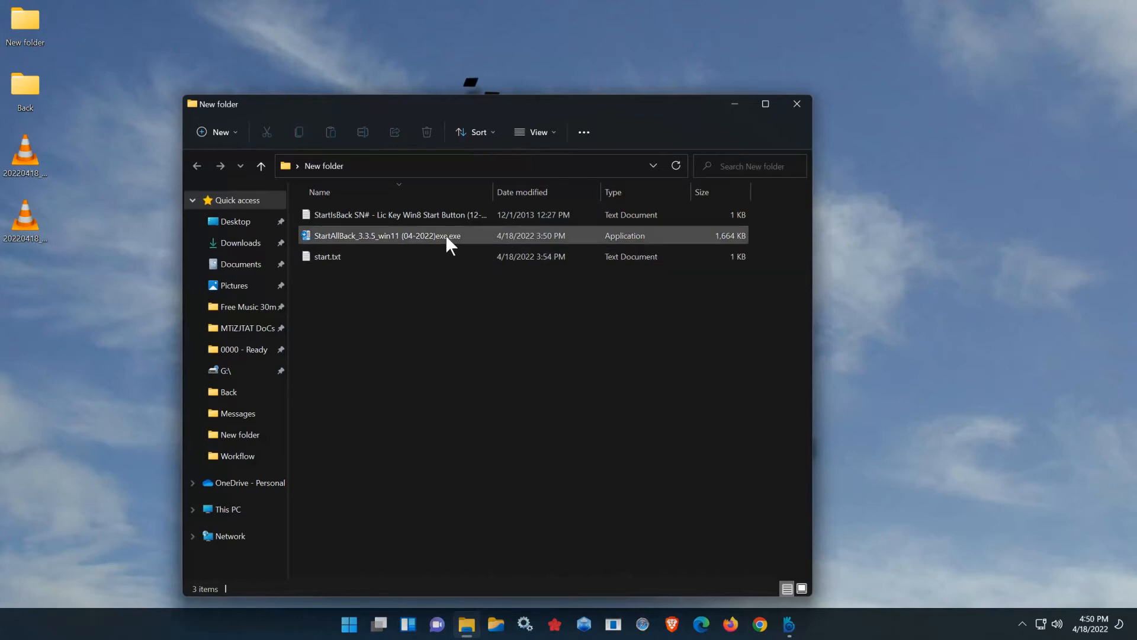
pyautogui.click(387, 234)
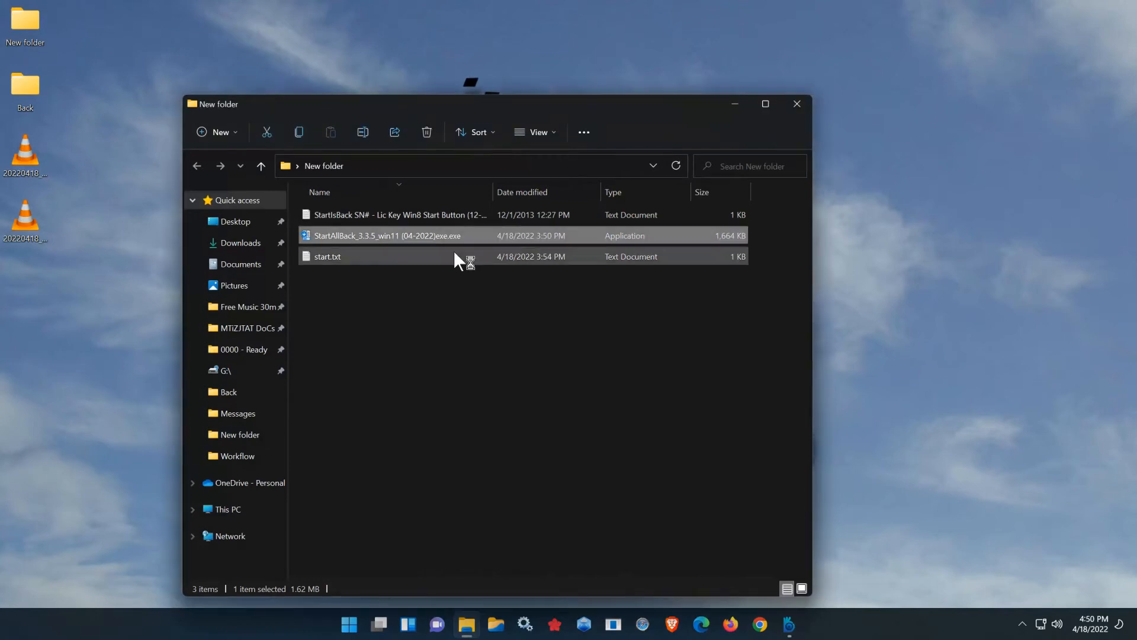
# Run the StartAllBack 3.3.5 installer and choose 'Install for everyone'
pyautogui.doubleClick(386, 234)
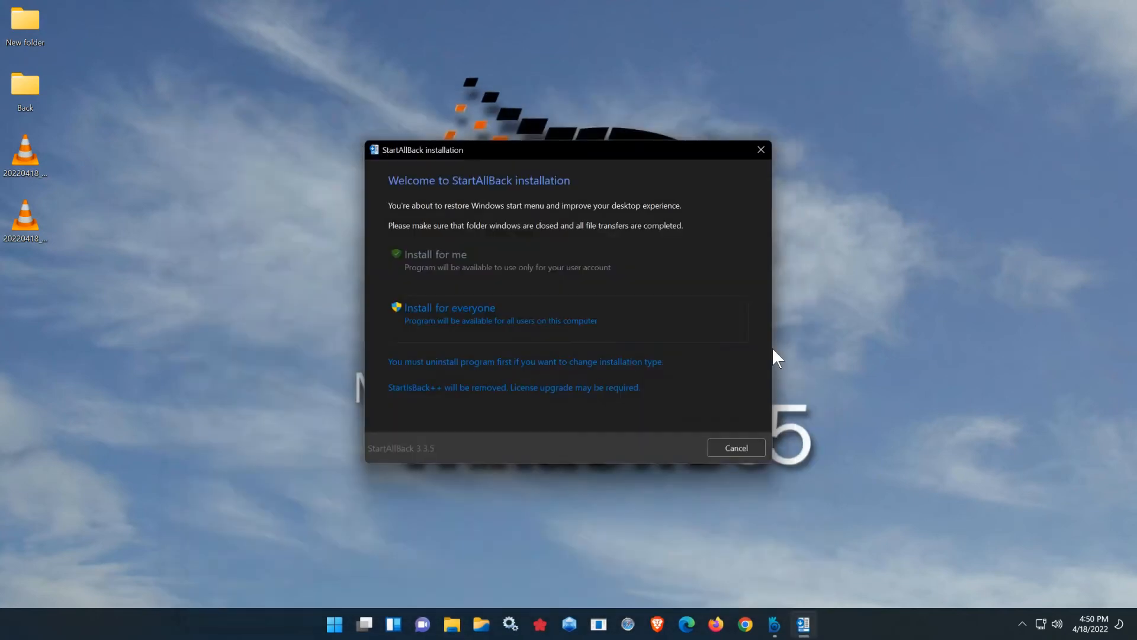
pyautogui.moveTo(617, 415)
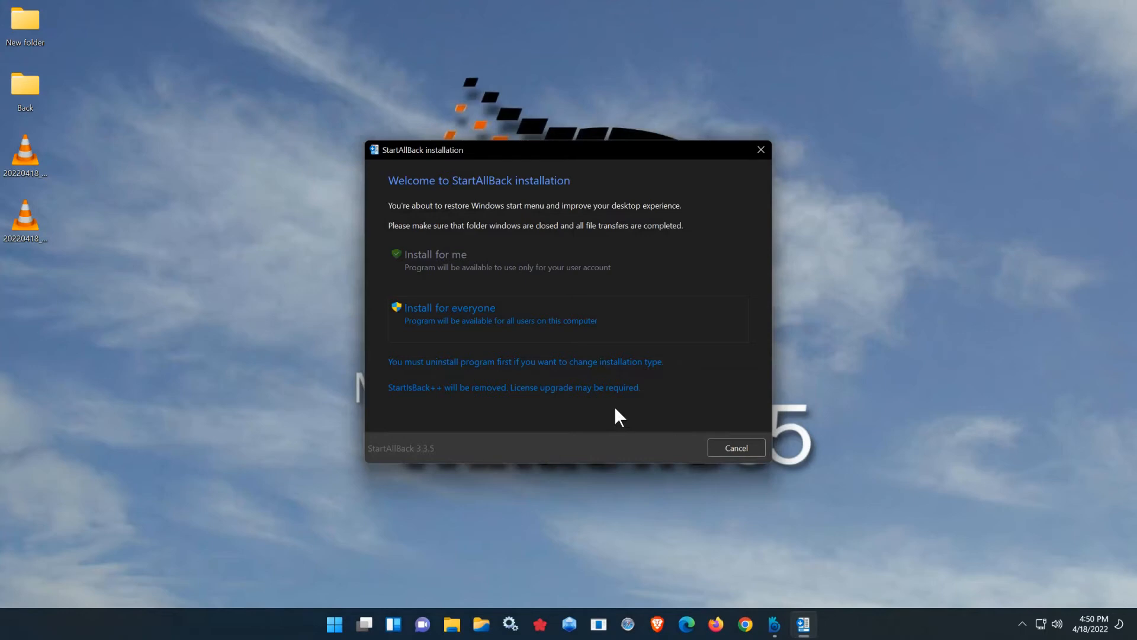
pyautogui.moveTo(571, 393)
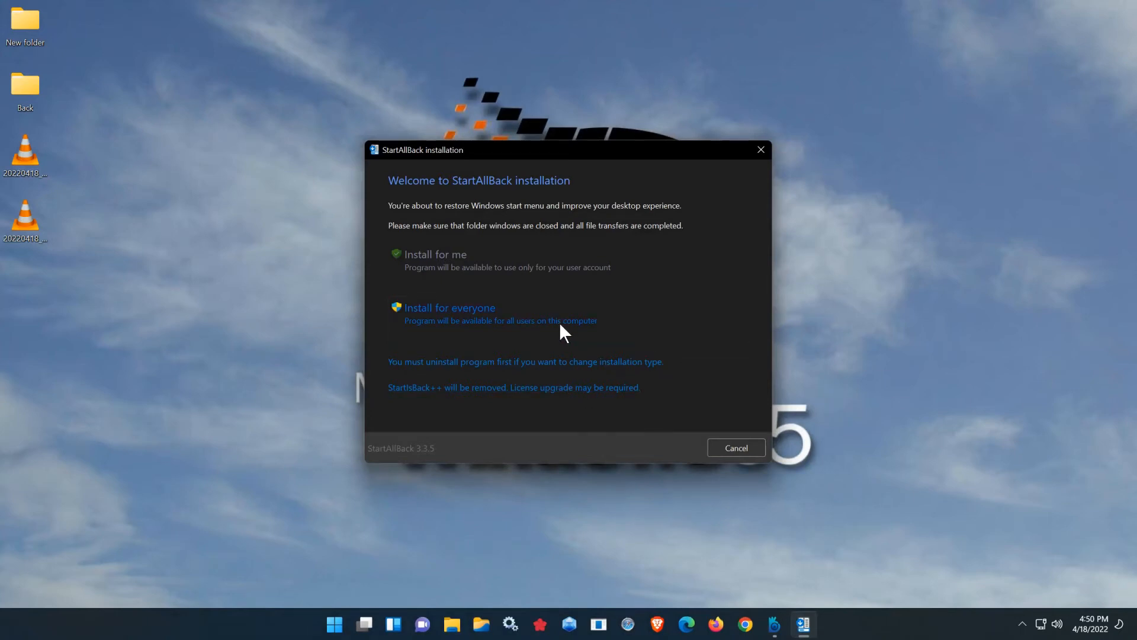
pyautogui.click(451, 307)
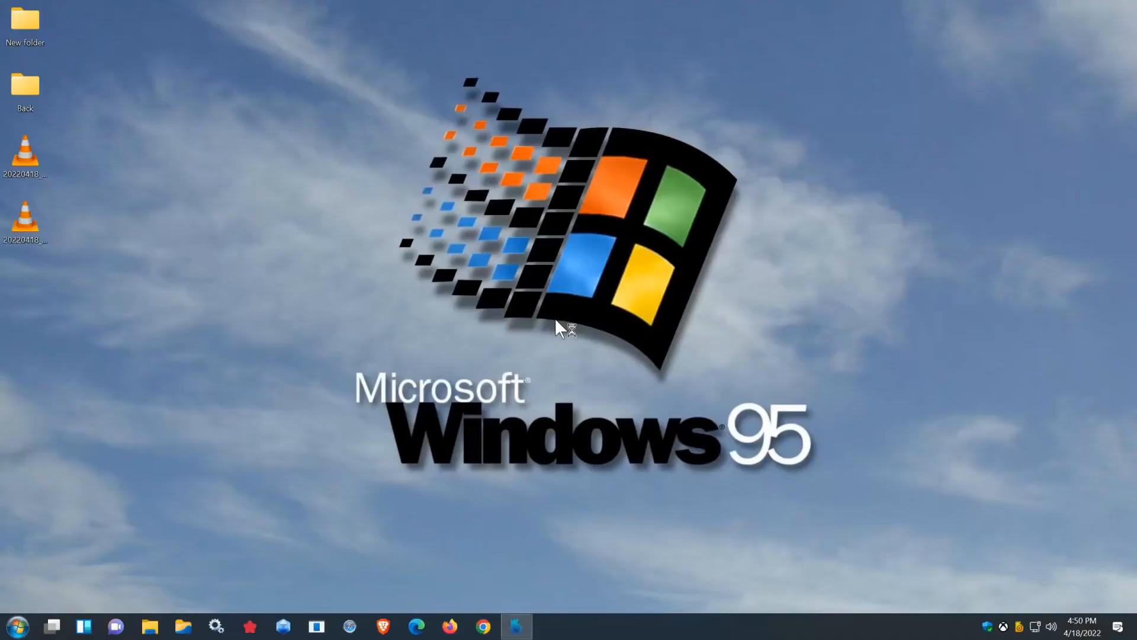
# Show the StartAllBack About page with version 3.3.5 and 100 trial days left
pyautogui.click(549, 625)
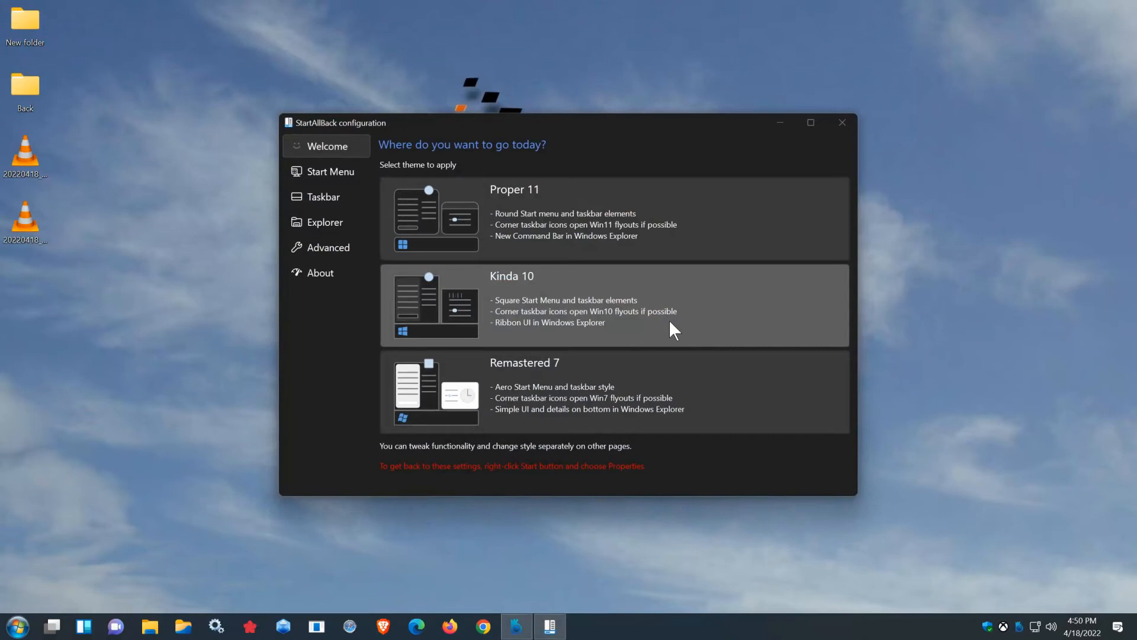
pyautogui.moveTo(407, 327)
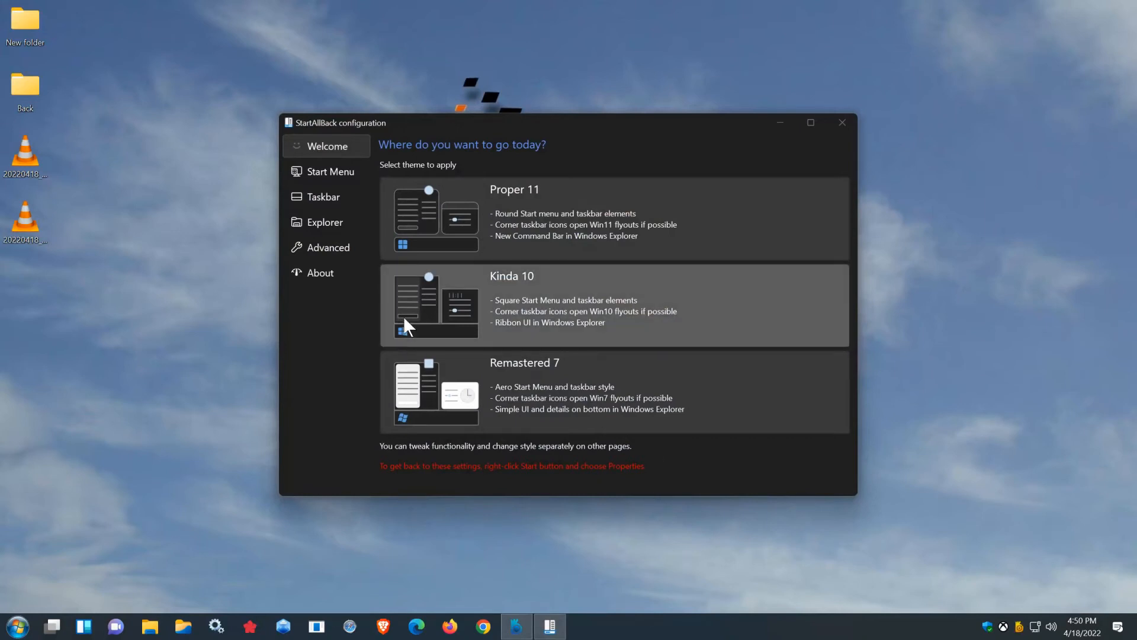
pyautogui.click(321, 273)
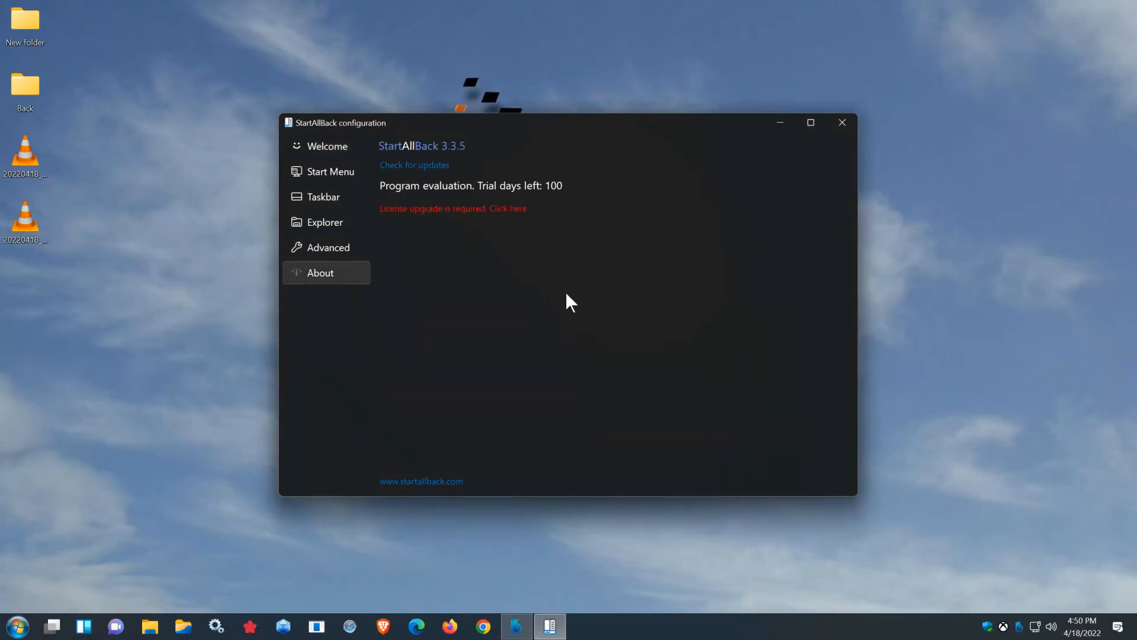
pyautogui.moveTo(500, 215)
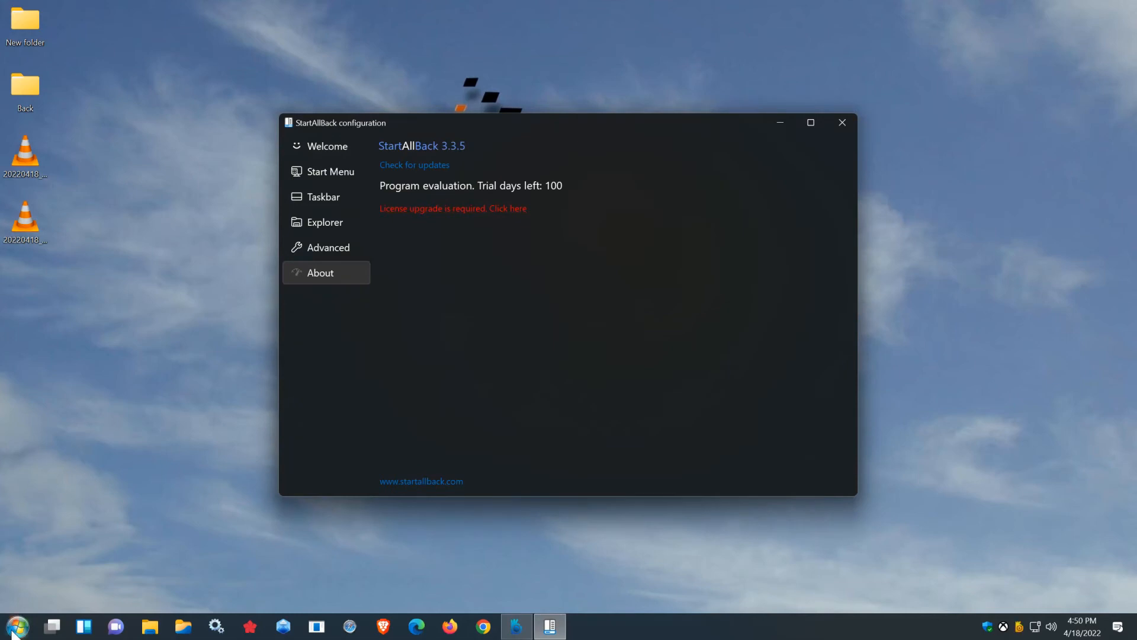
pyautogui.click(12, 626)
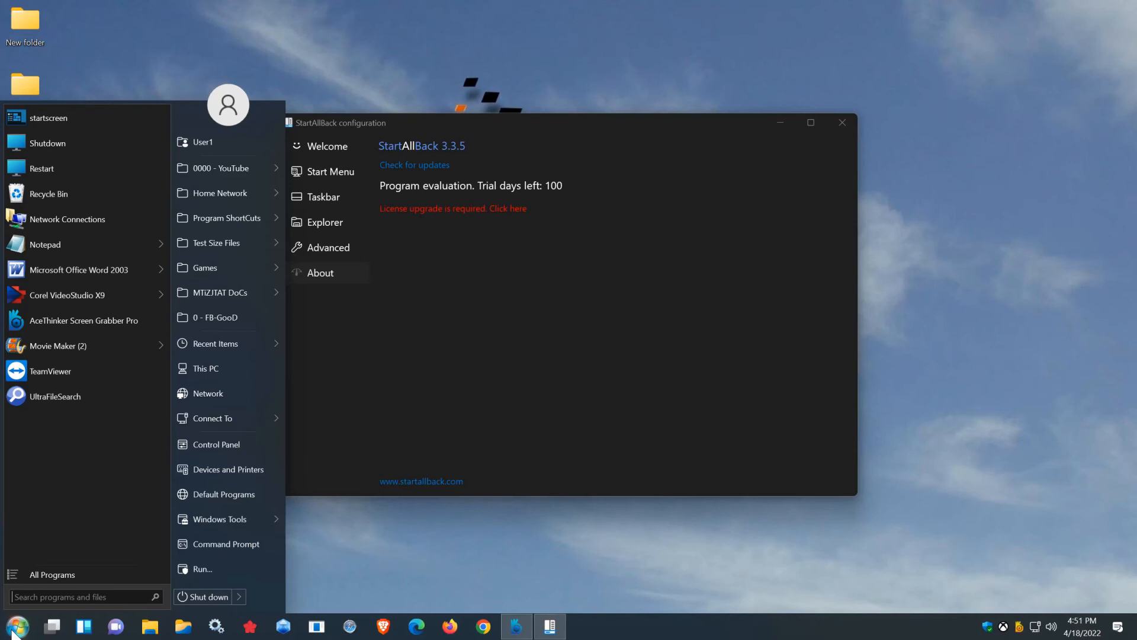
pyautogui.moveTo(543, 377)
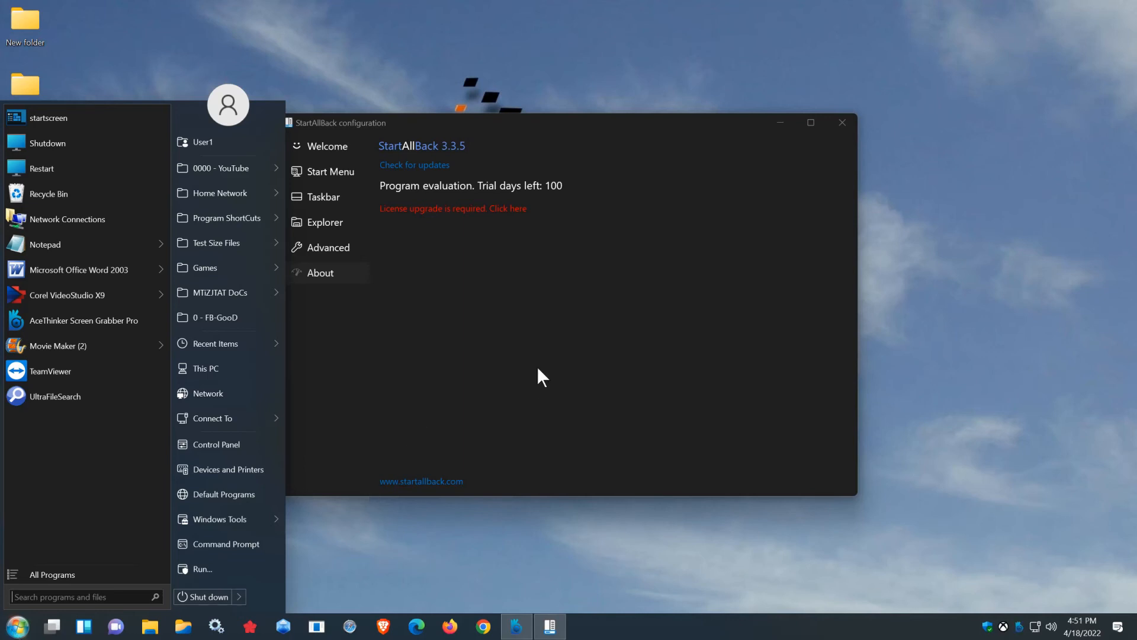
pyautogui.click(734, 364)
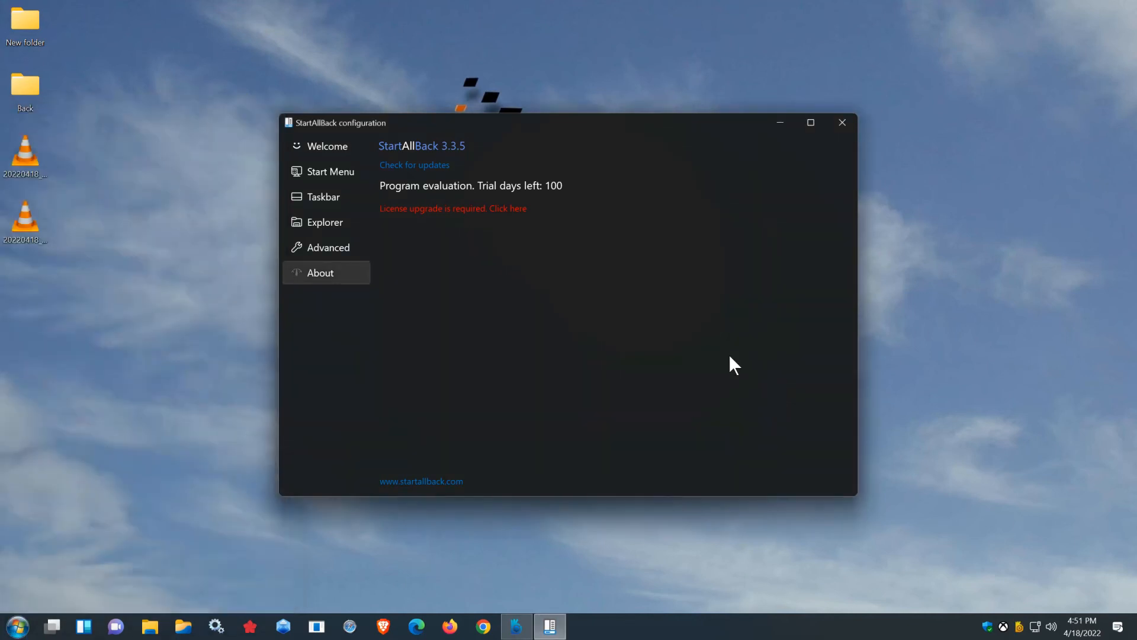
pyautogui.moveTo(513, 233)
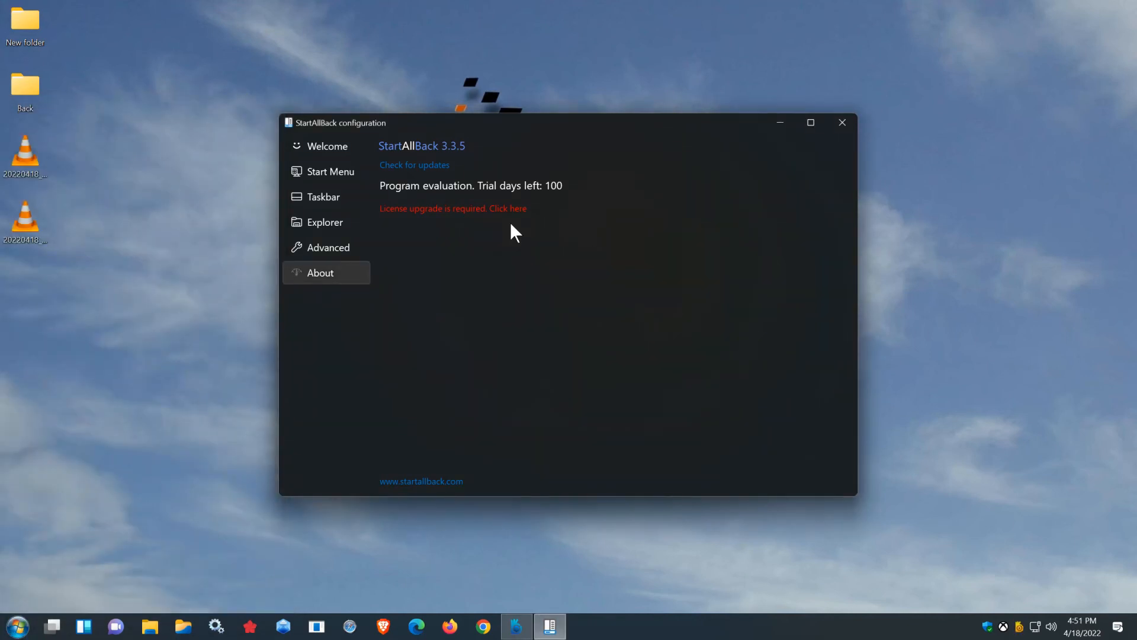
pyautogui.moveTo(614, 276)
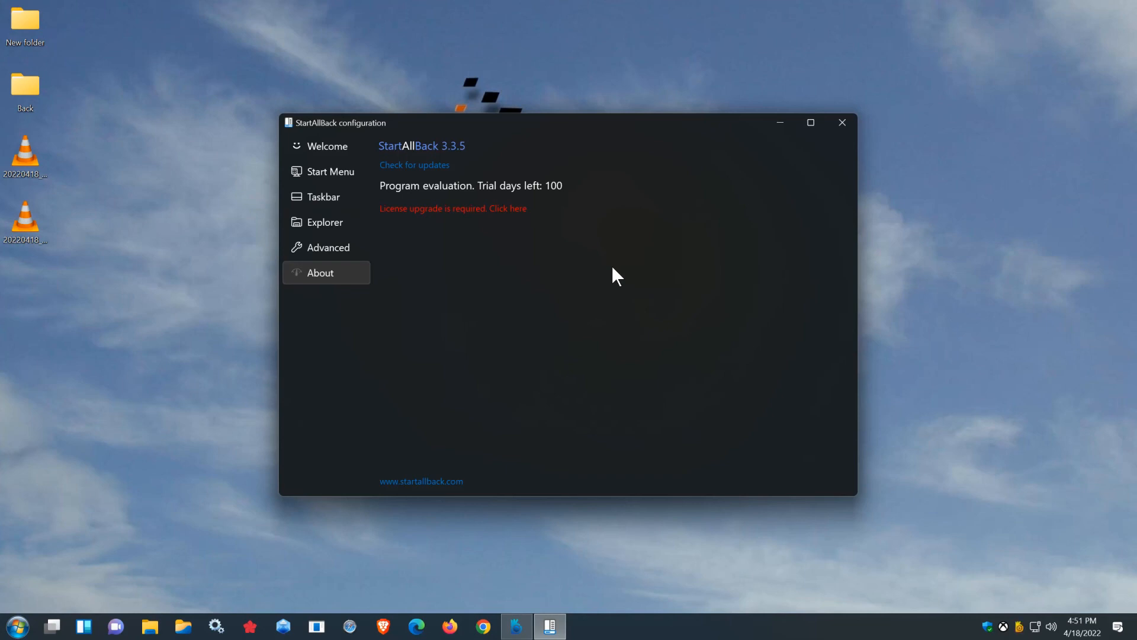
pyautogui.moveTo(686, 373)
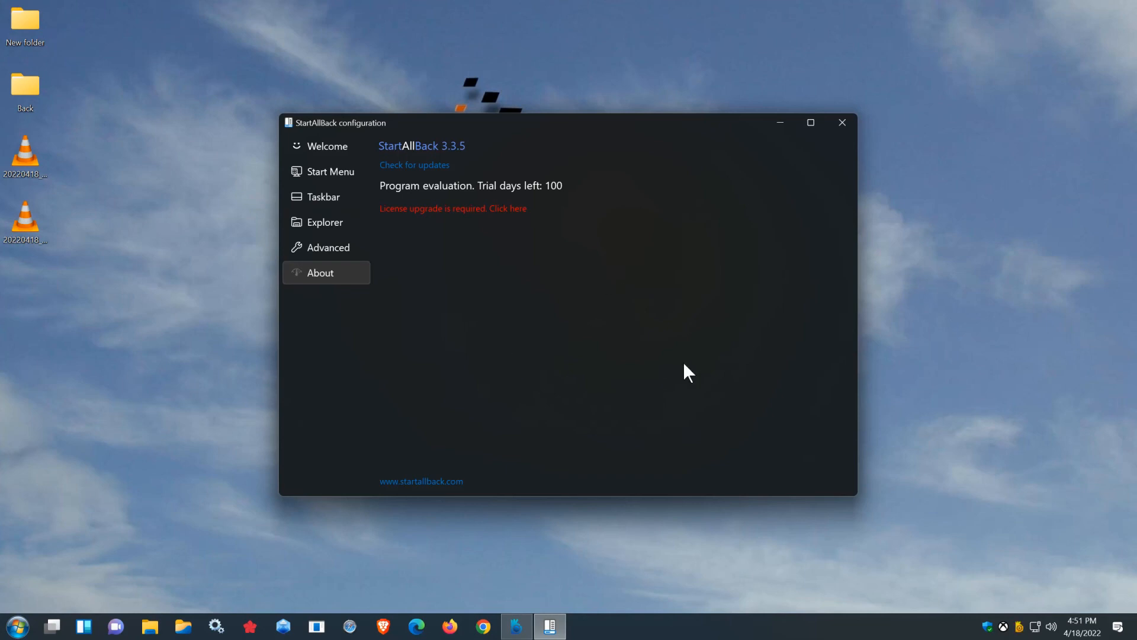
pyautogui.moveTo(1006, 580)
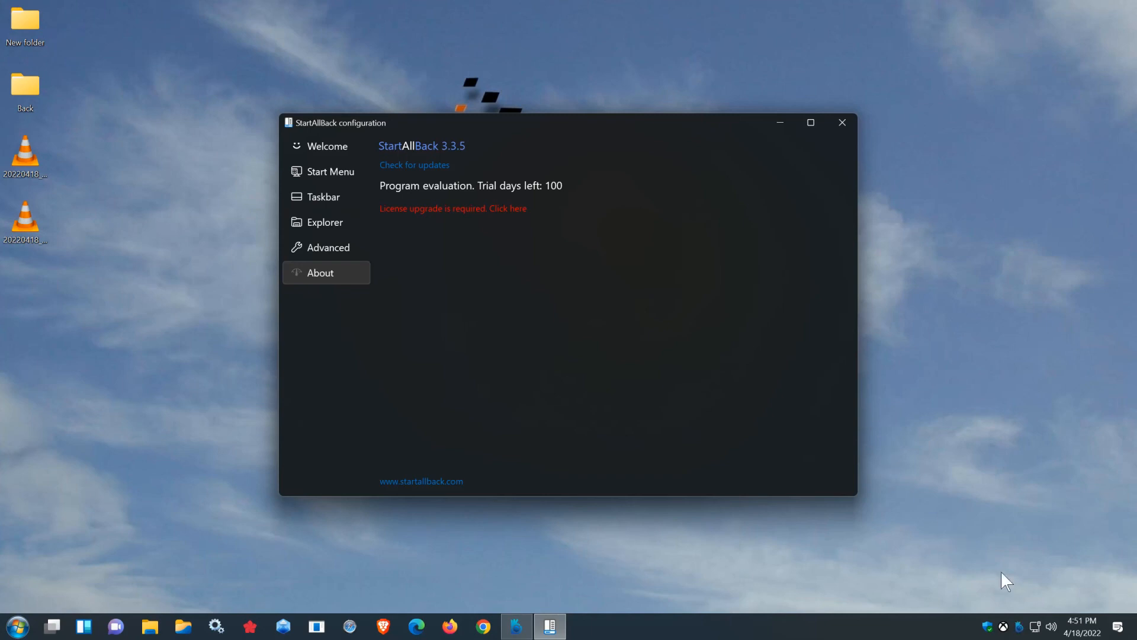
pyautogui.moveTo(1019, 626)
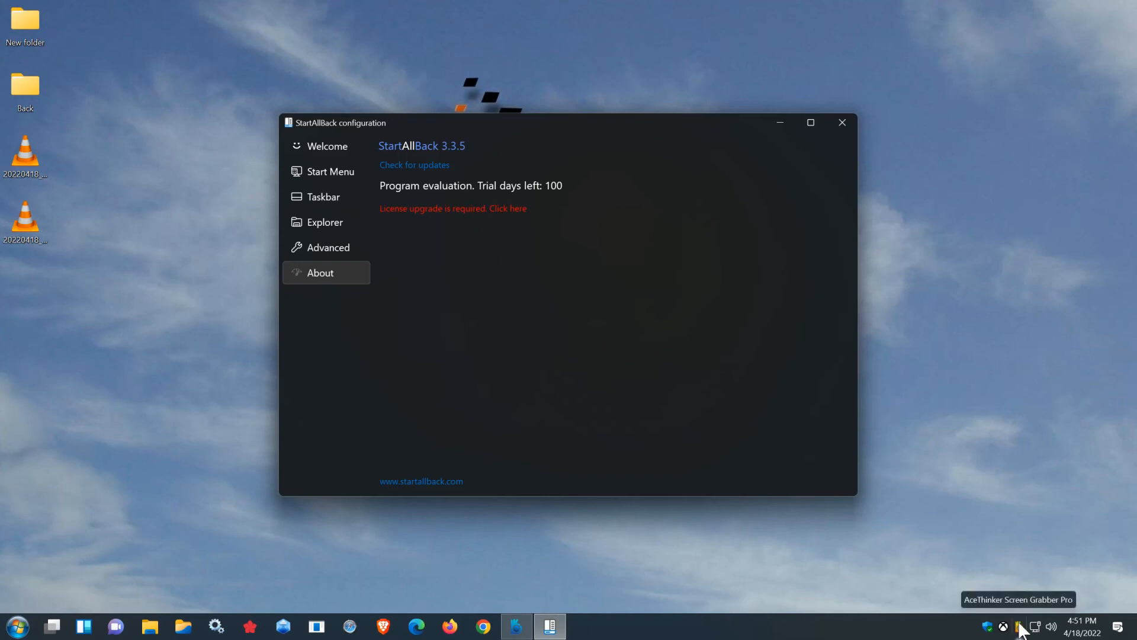